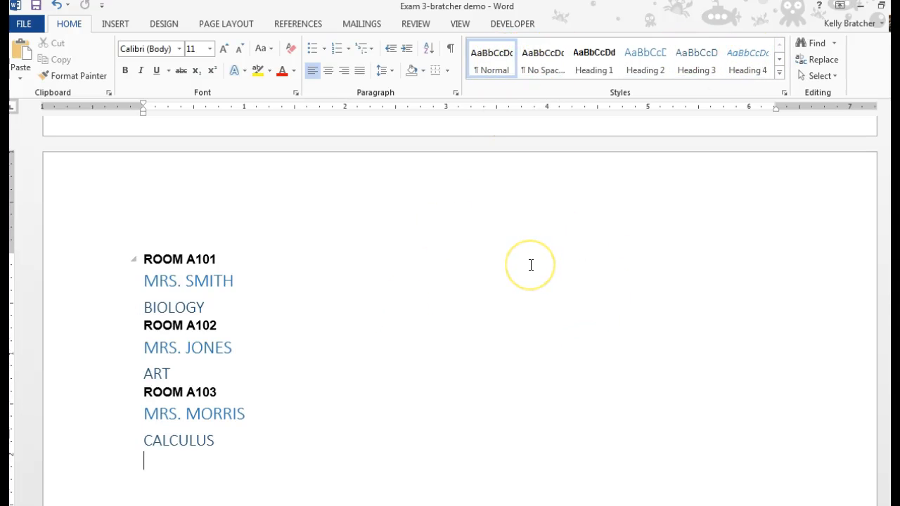
pyautogui.moveTo(125, 70)
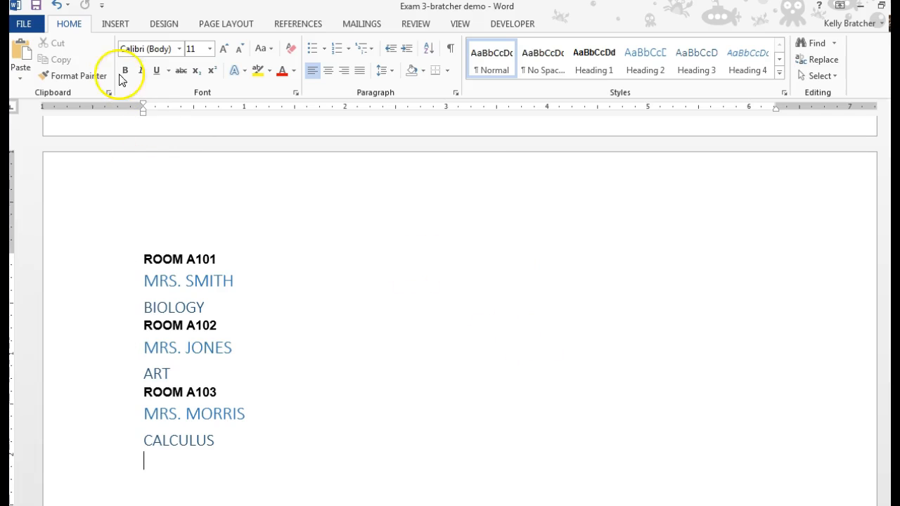
# Reach the Templates and Add-ins settings via Word Options, managing Templates from the Add-Ins page
pyautogui.click(25, 22)
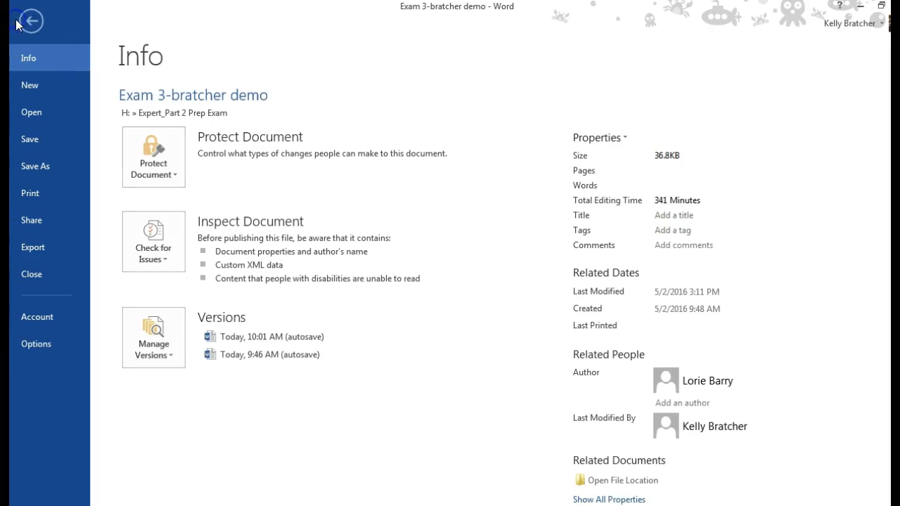
pyautogui.click(28, 21)
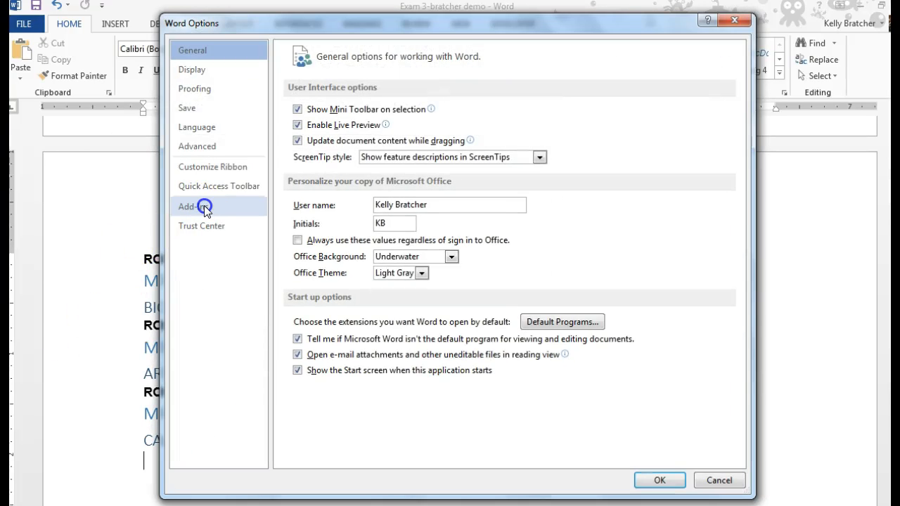
pyautogui.click(194, 206)
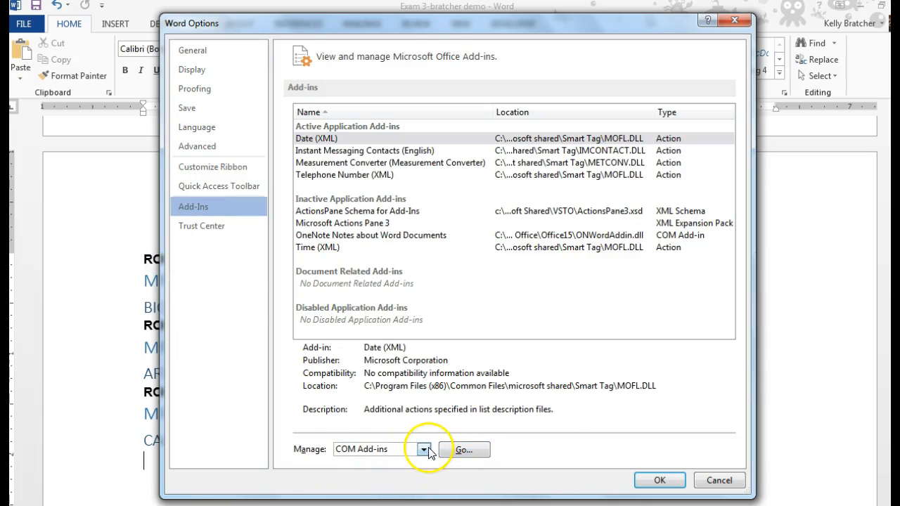
pyautogui.click(423, 450)
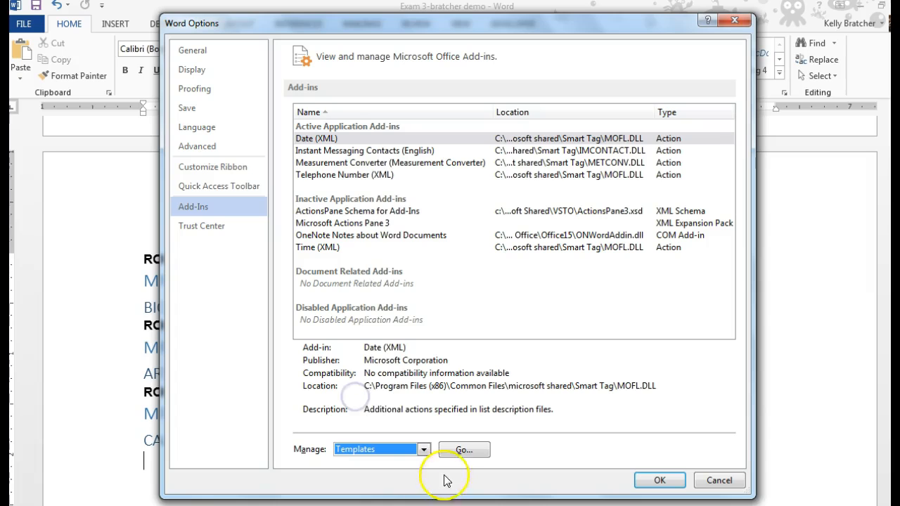
pyautogui.click(461, 450)
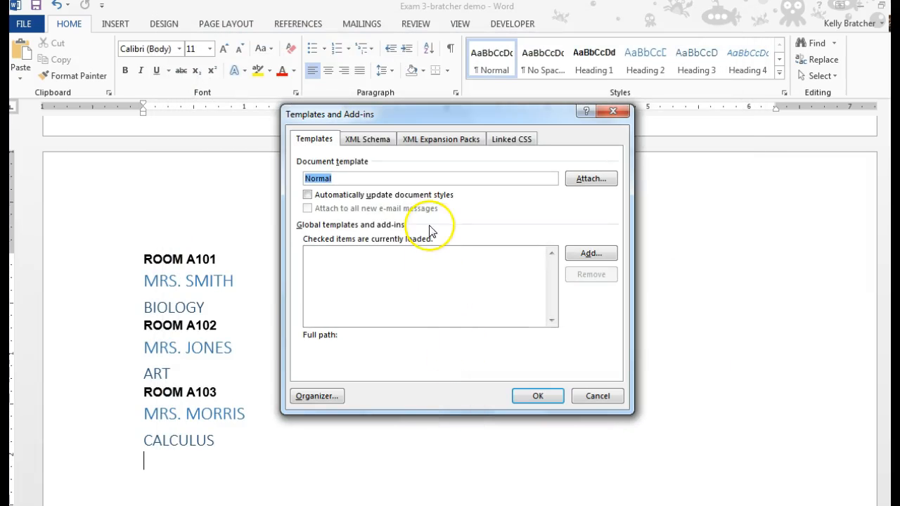
pyautogui.moveTo(516, 183)
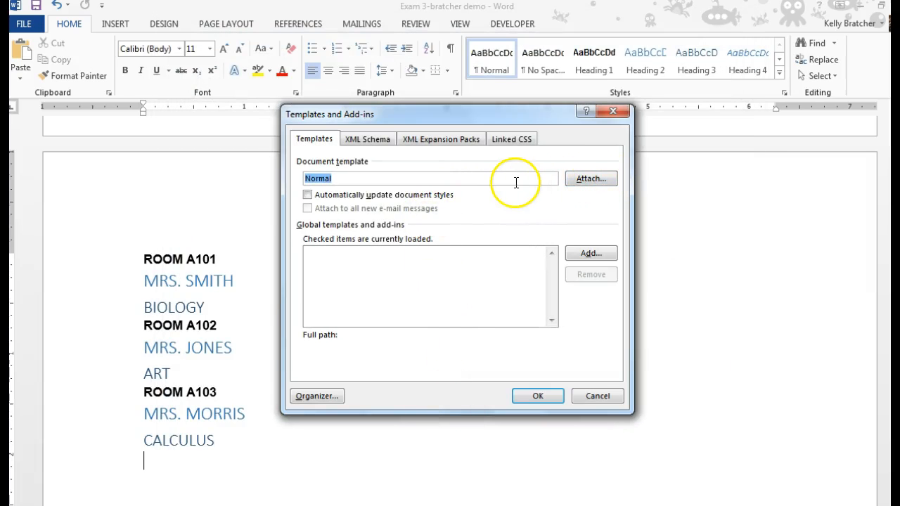
pyautogui.moveTo(591, 177)
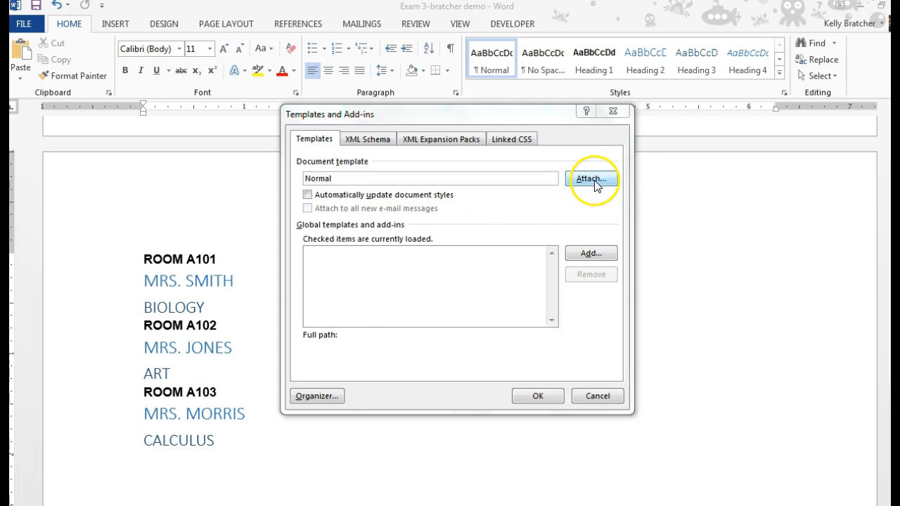
# Start attaching a different template, bringing up the Attach Template file browser
pyautogui.click(591, 179)
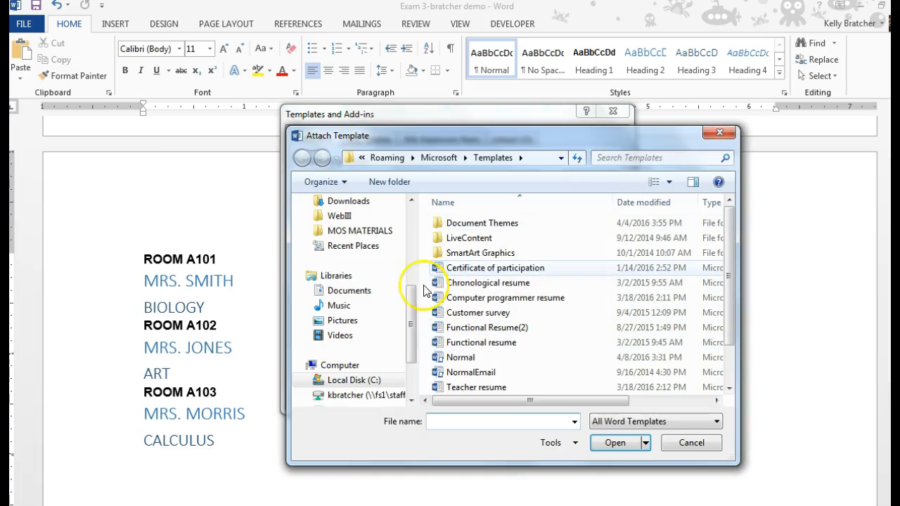
# Attach the Exam 3a template from the Expert_Part 2 Prep Exam folder on the H: drive
pyautogui.scroll(-3)
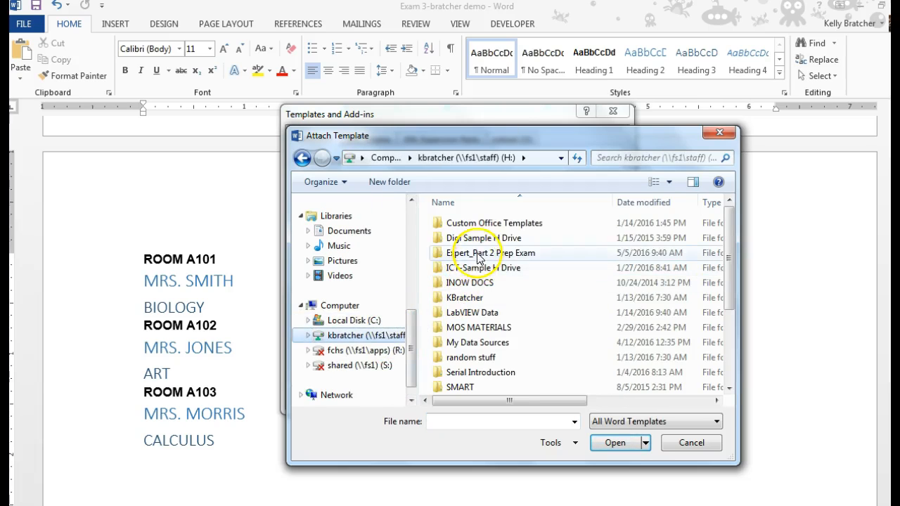
pyautogui.doubleClick(478, 253)
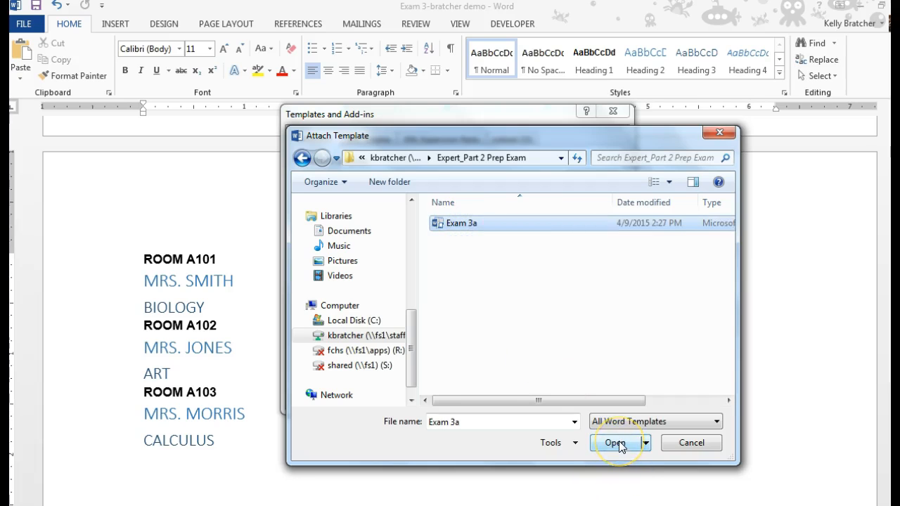
pyautogui.click(615, 443)
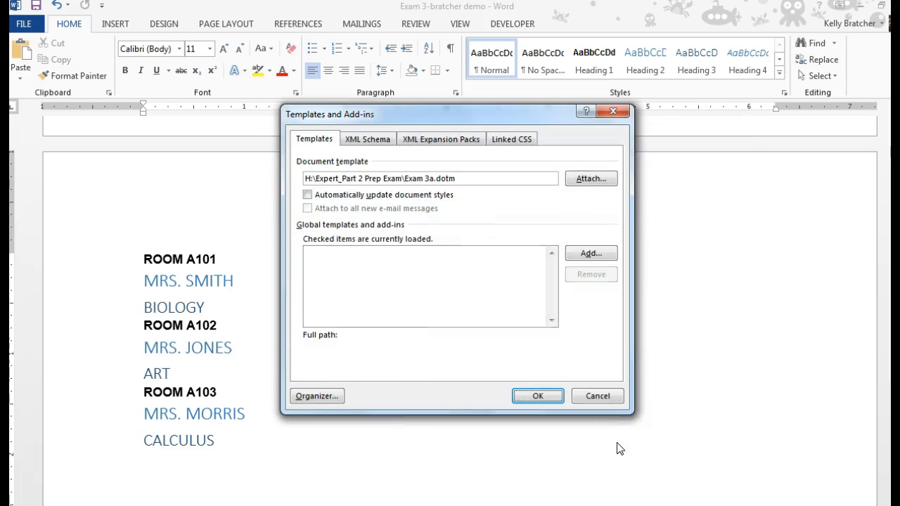
pyautogui.moveTo(537, 397)
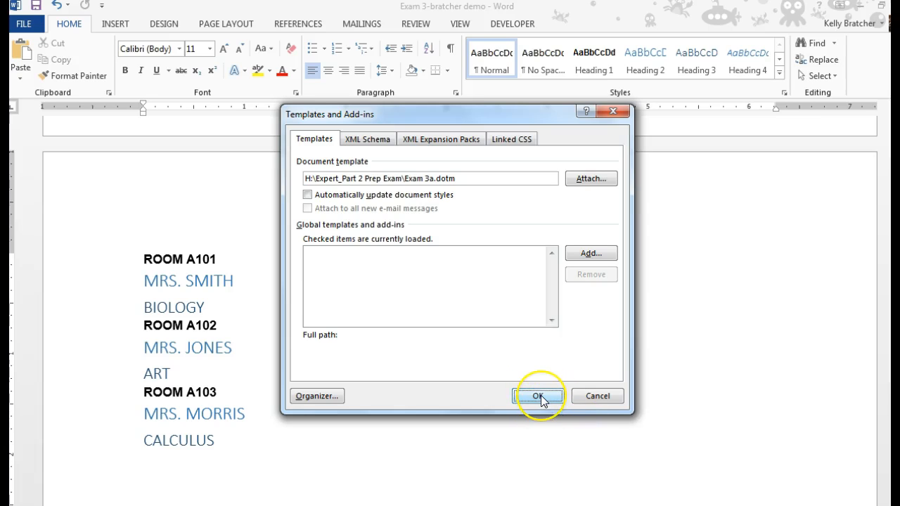
# Confirm the attached template, enable its content, and turn on automatic document style updating
pyautogui.click(540, 397)
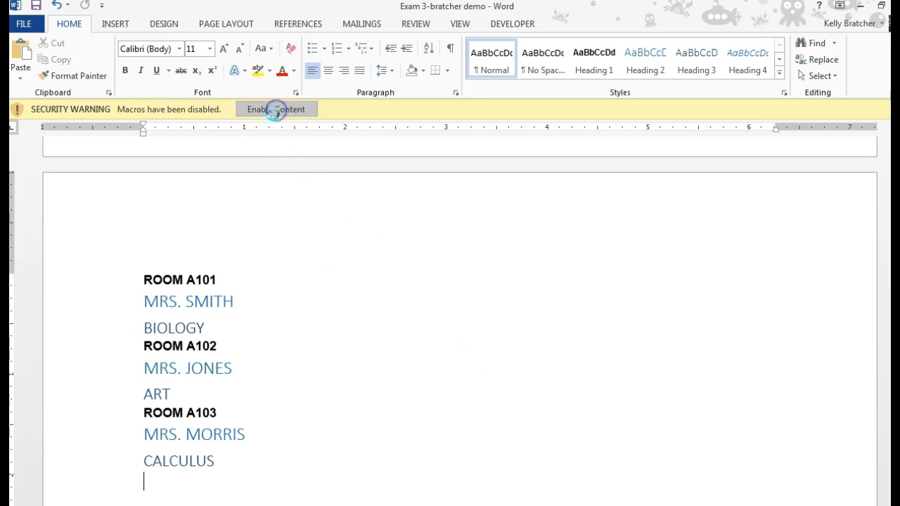
pyautogui.click(275, 109)
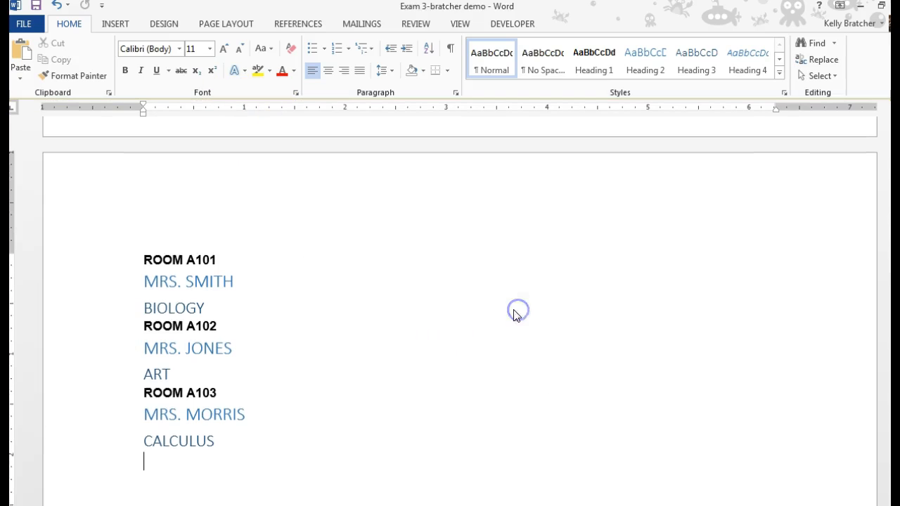
pyautogui.moveTo(509, 298)
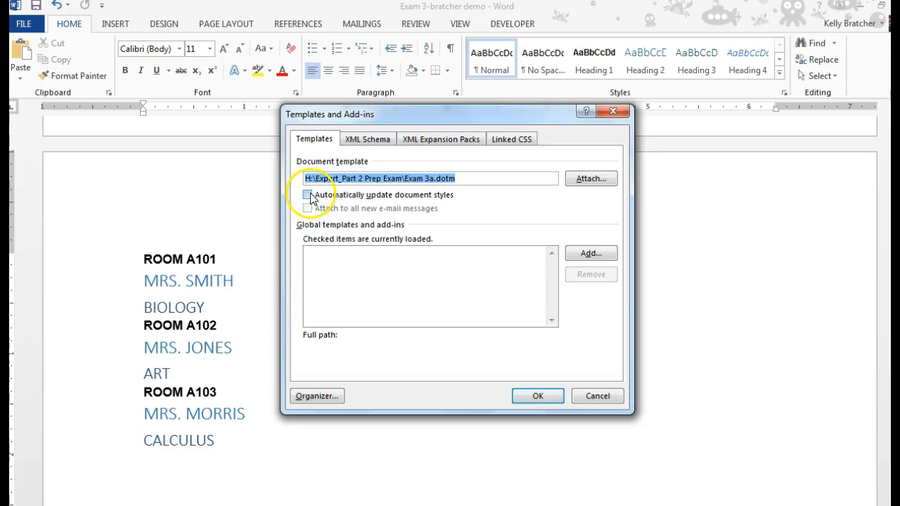
pyautogui.click(306, 195)
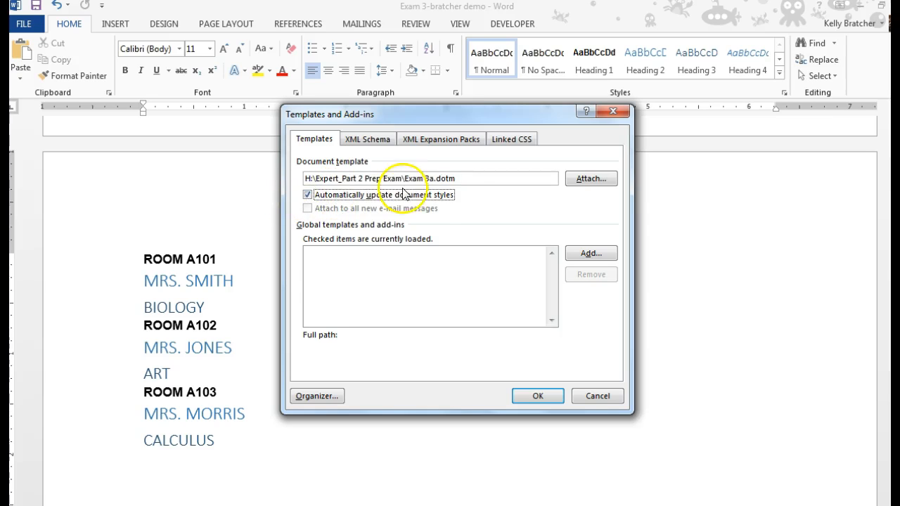
pyautogui.moveTo(489, 349)
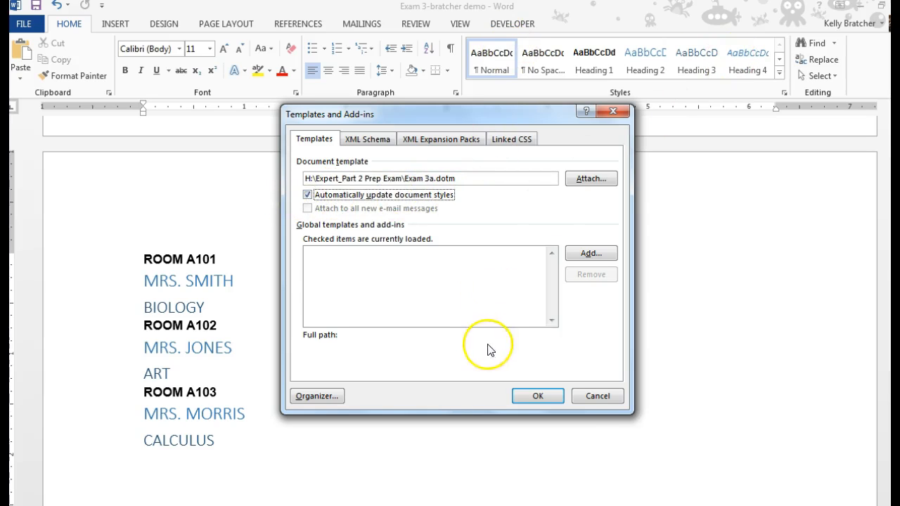
pyautogui.click(537, 396)
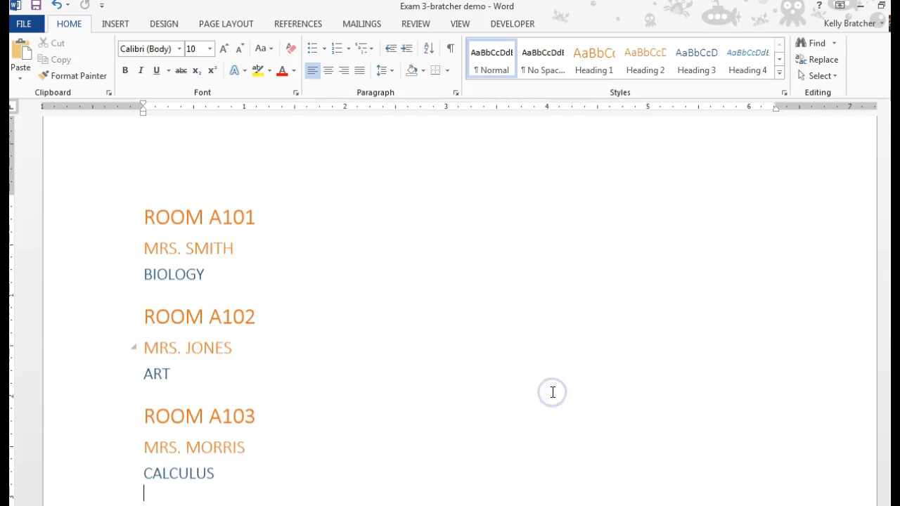